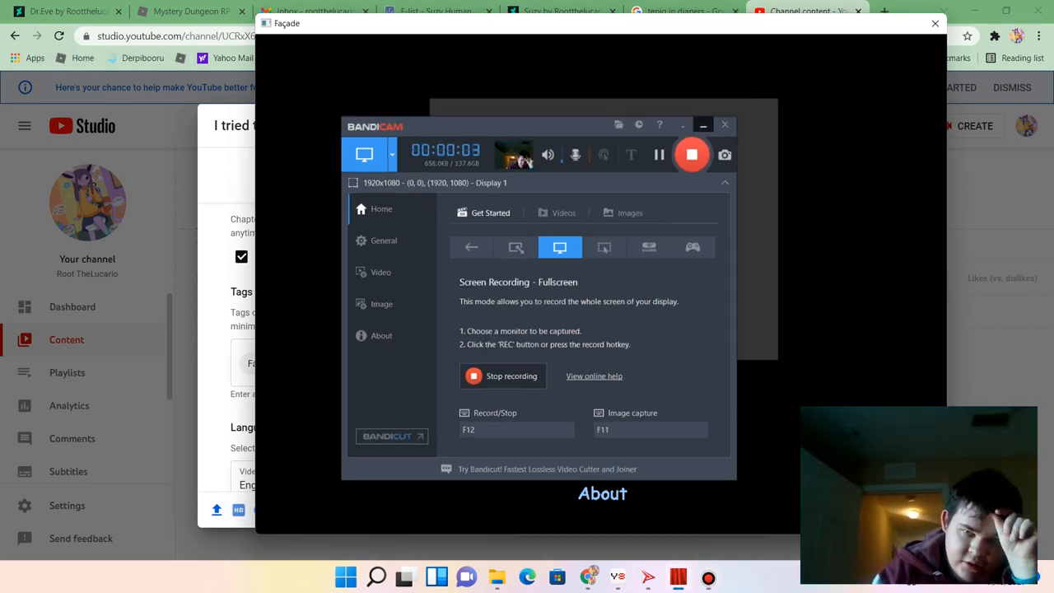
Cycle the name-choice screen through Brad, Dan and Ed onward to Gonzalo.
{"action": "left_click", "coordinate": [702, 125]}
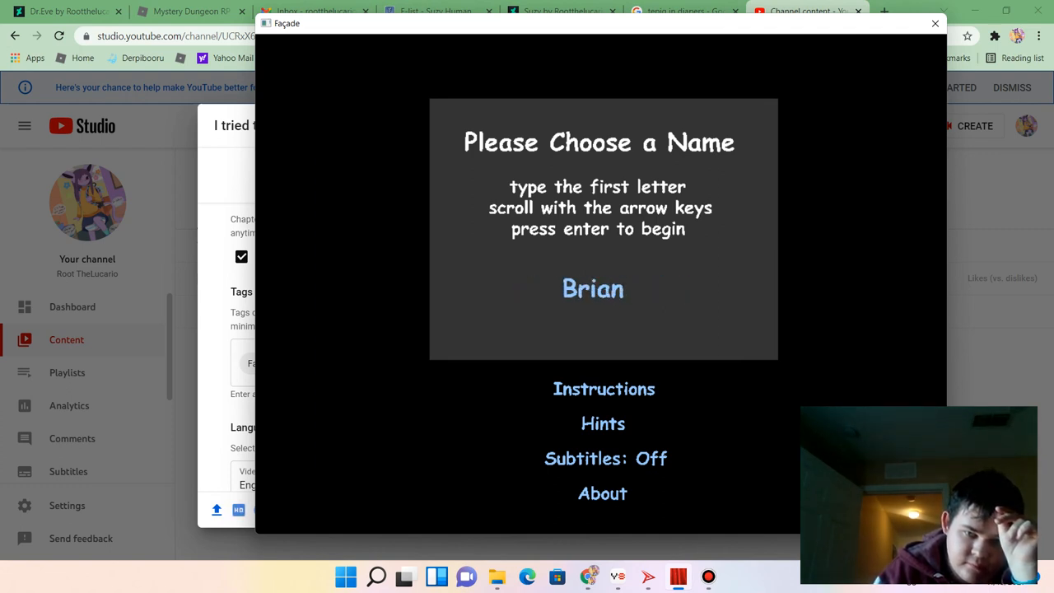
{"action": "type", "text": "Brad"}
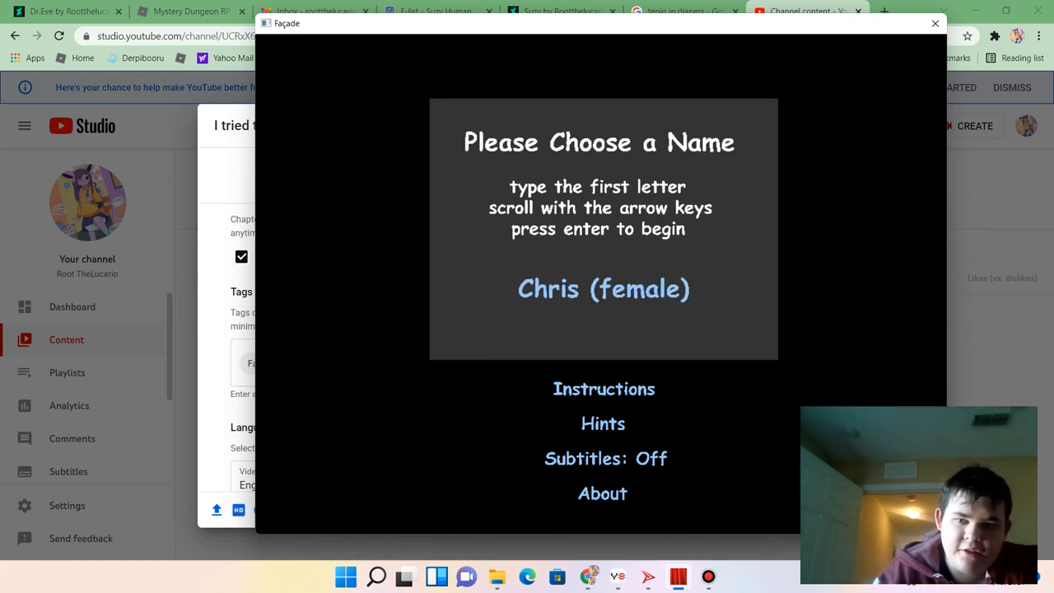
{"action": "type", "text": "Dan"}
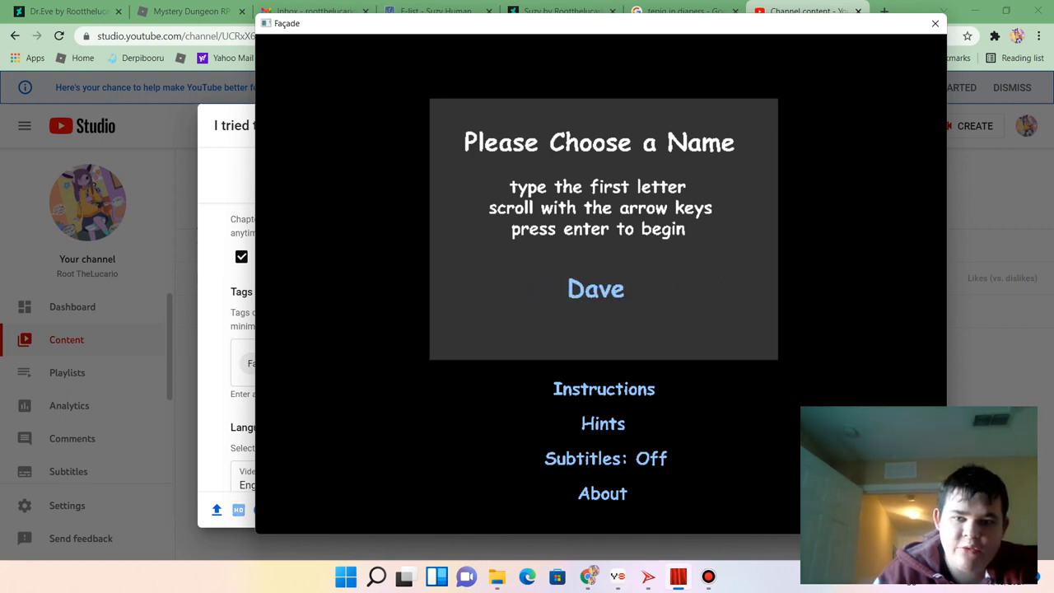
{"action": "type", "text": "Ed"}
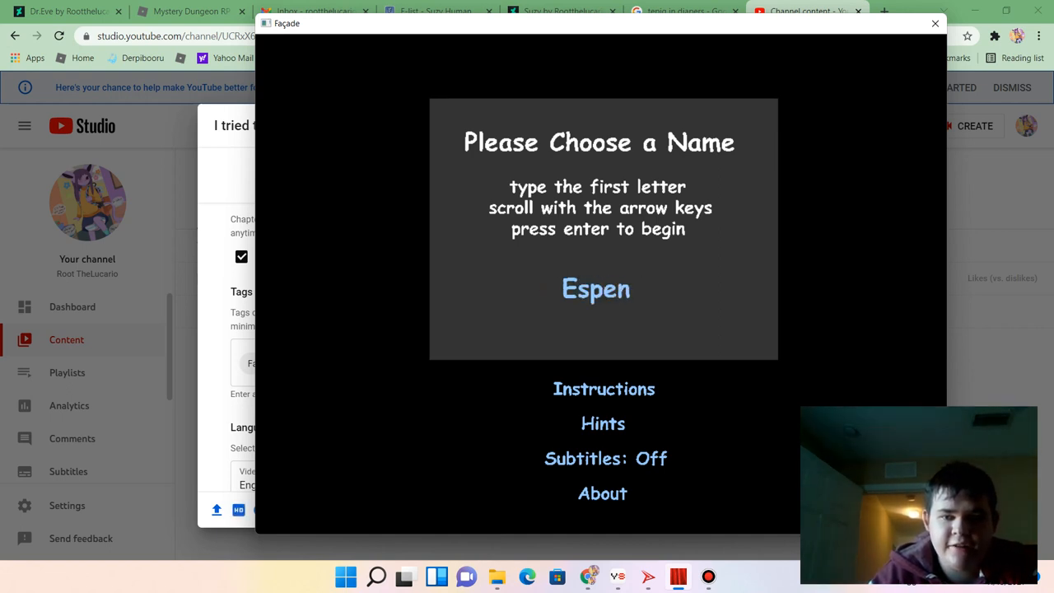
{"action": "key", "text": "Down"}
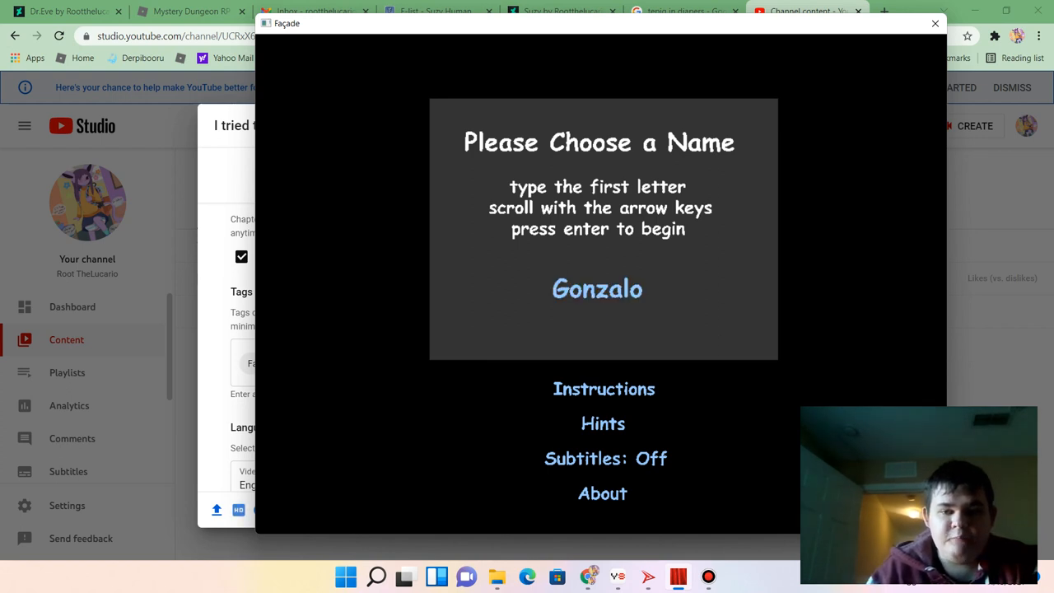
{"action": "key", "text": "enter"}
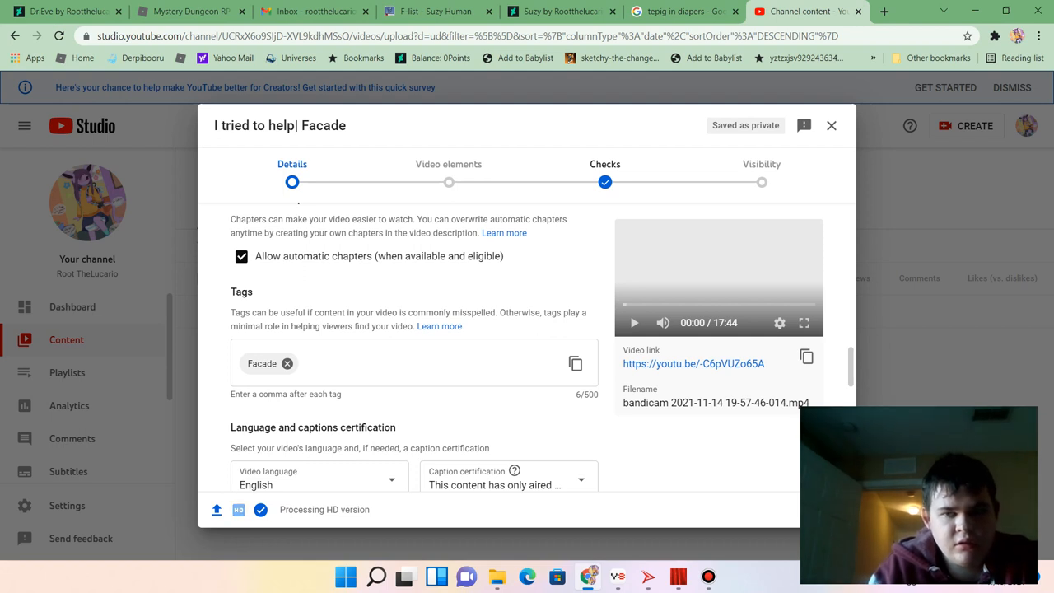
Say the rude remark 'poopu' to the couple in the apartment.
{"action": "left_click", "coordinate": [604, 165]}
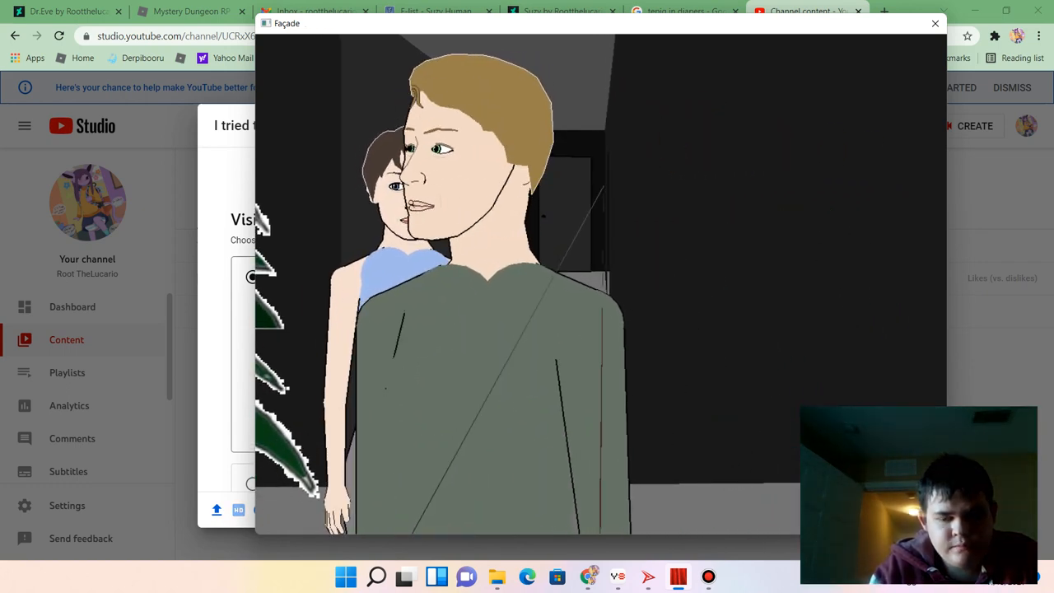
{"action": "type", "text": "poopu"}
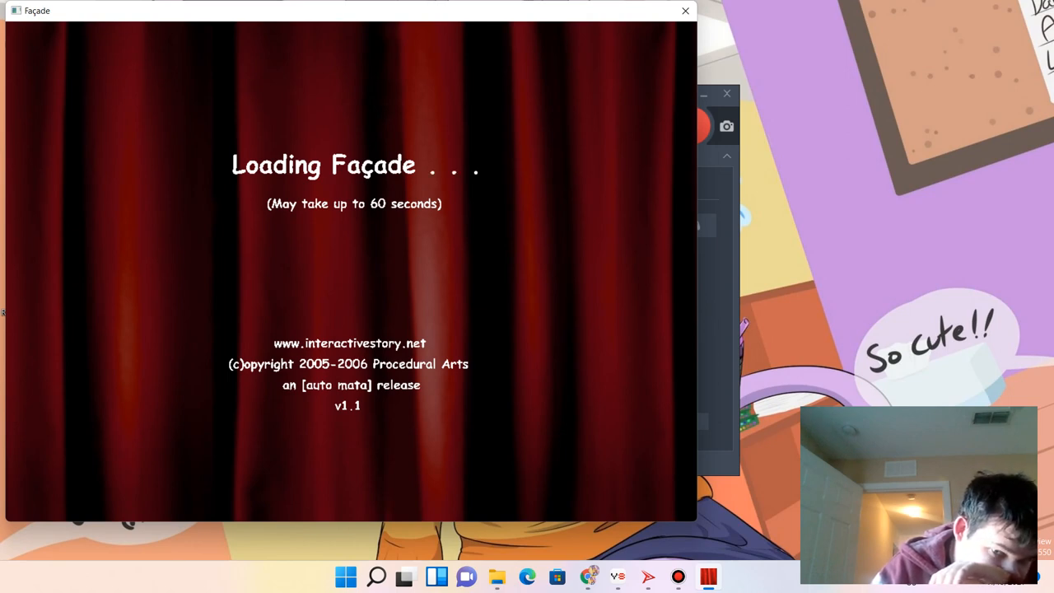
Relaunch Façade and dismiss the trouble-running error message.
{"action": "left_click", "coordinate": [684, 10]}
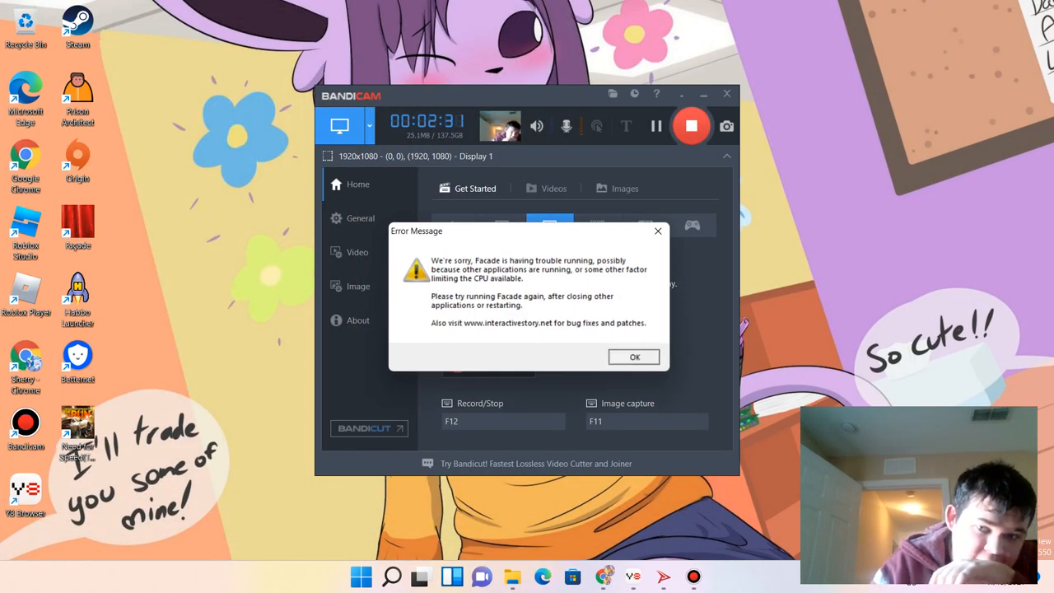
{"action": "left_click", "coordinate": [633, 355]}
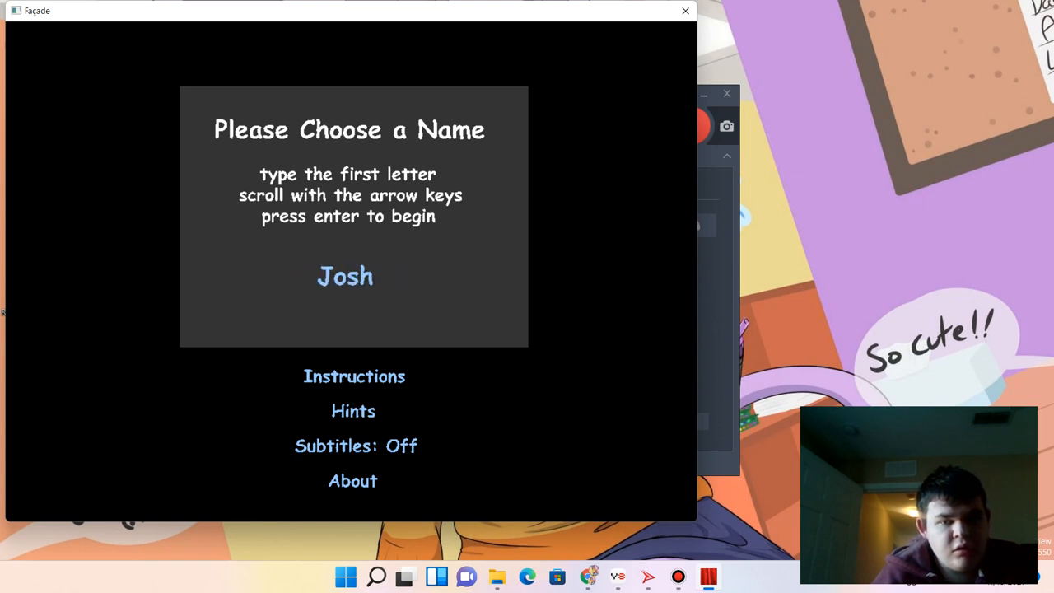
Enter a first letter 'm' on the name-choice screen to move past Josh.
{"action": "type", "text": "m"}
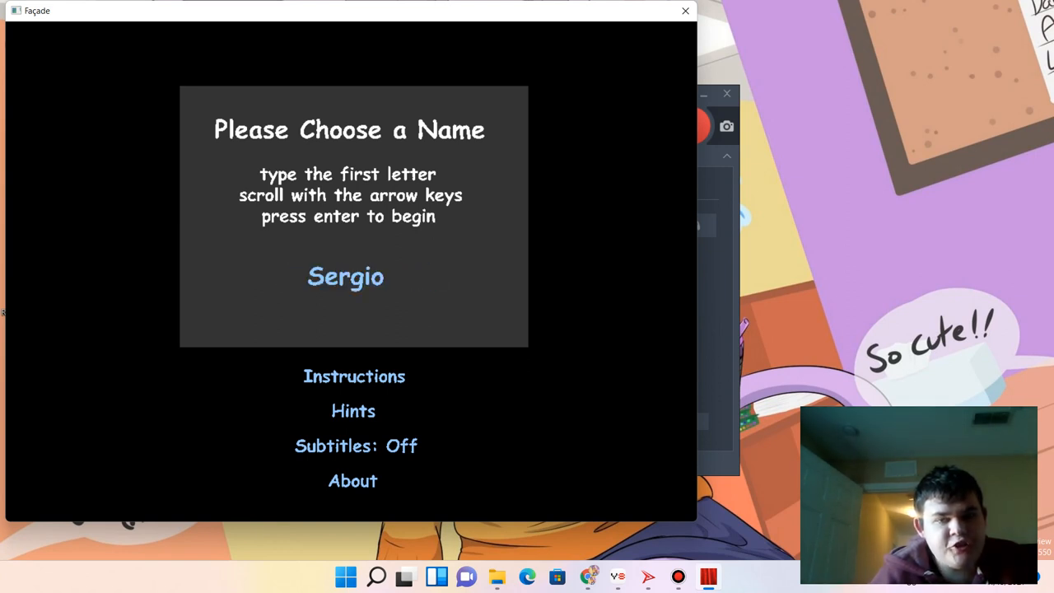
Begin the drama playing as Sergio.
{"action": "key", "text": "enter"}
{"action": "type", "text": "what are you l"}
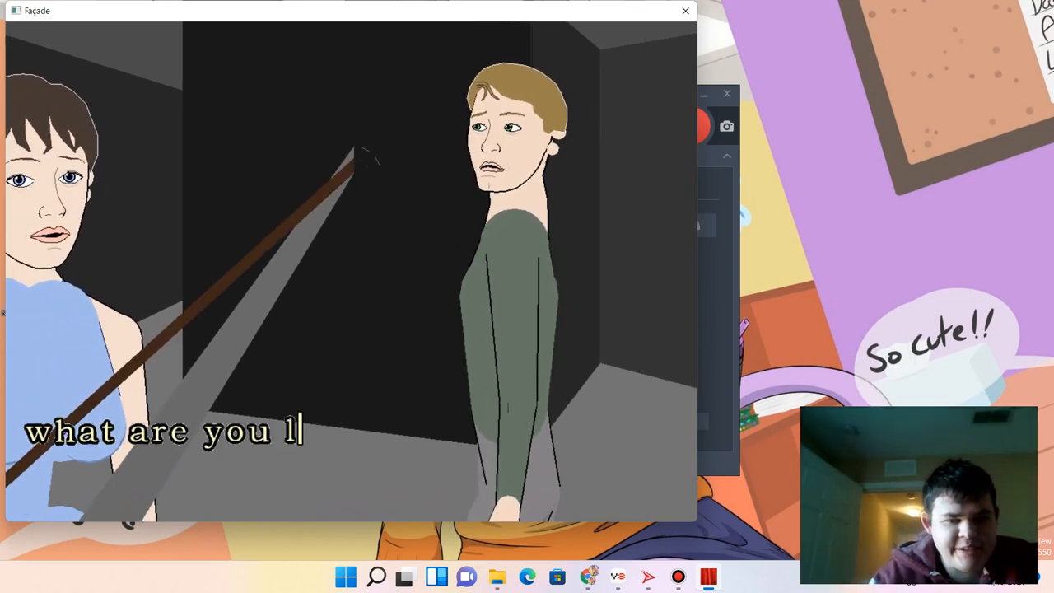
Finish saying 'what are you looking at chum' to the couple.
{"action": "type", "text": "ooking at chum"}
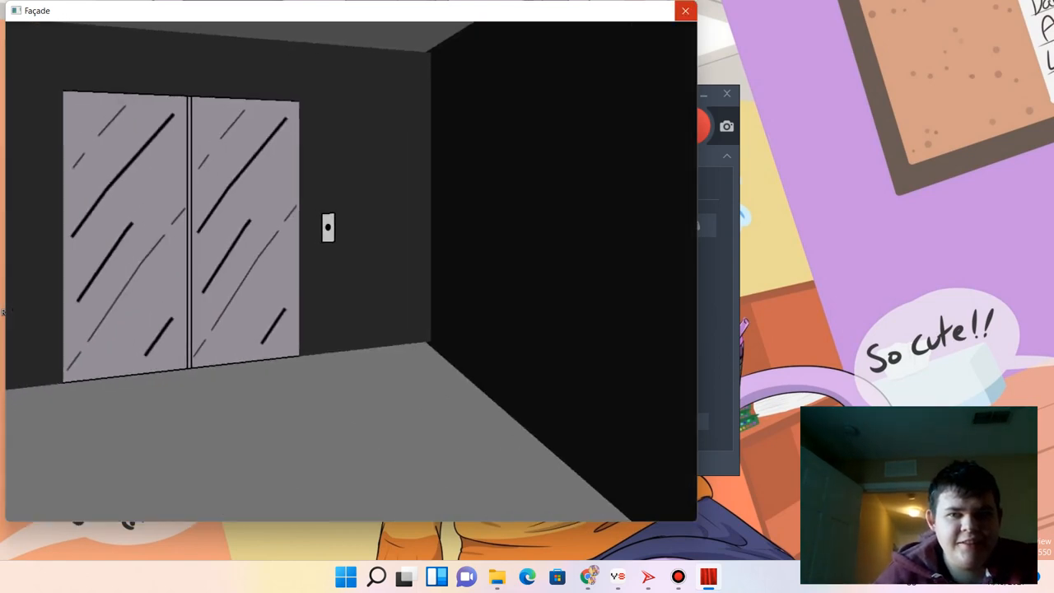
Click in the hallway, after which Façade crashes with its trouble-running error.
{"action": "left_click", "coordinate": [685, 10]}
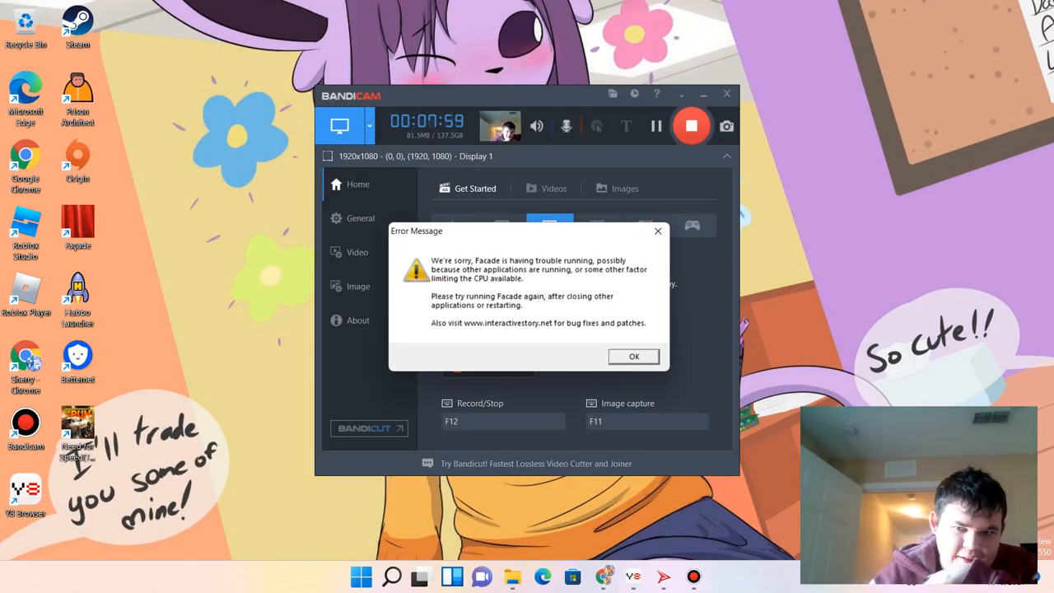
{"action": "left_click", "coordinate": [632, 356]}
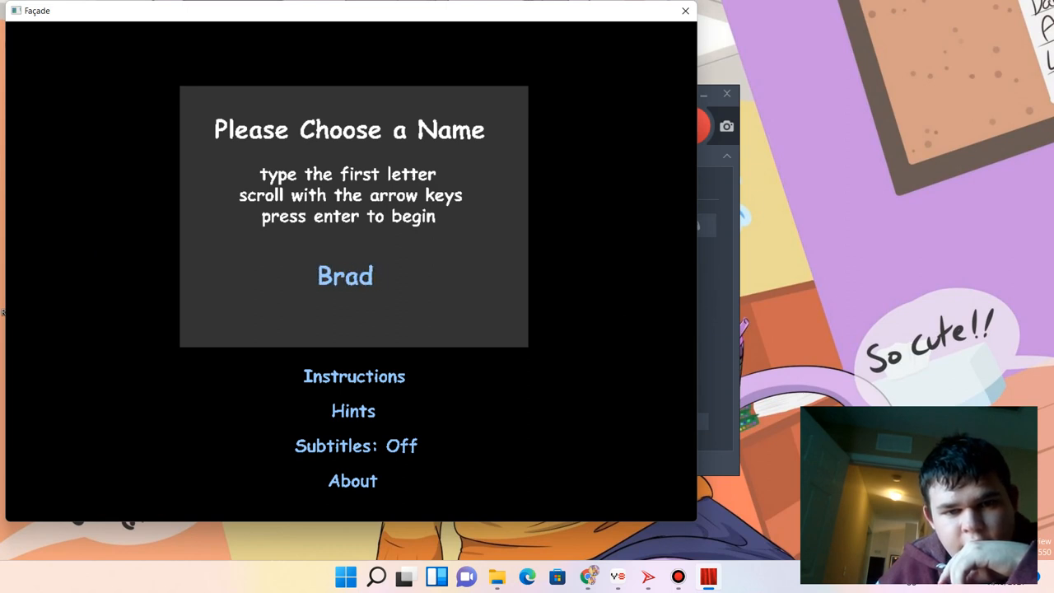
Begin a new playthrough as Brad.
{"action": "key", "text": "enter"}
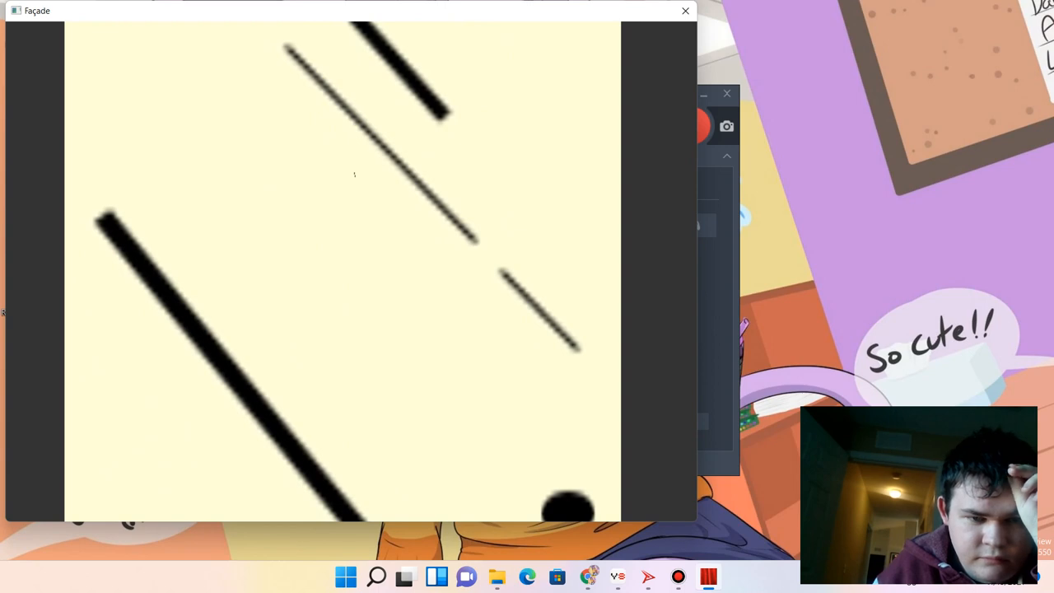
Tell Trip and Grace 'you all chumps' in the apartment.
{"action": "left_click_drag", "start_coordinate": [356, 173], "coordinate": [400, 267]}
{"action": "type", "text": "t"}
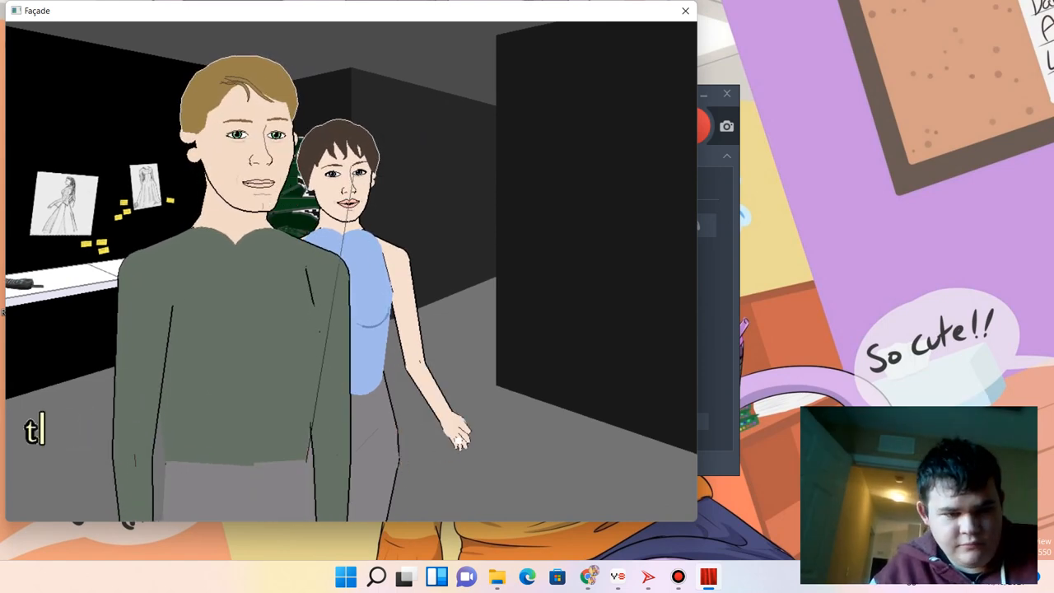
{"action": "type", "text": "you all chumps"}
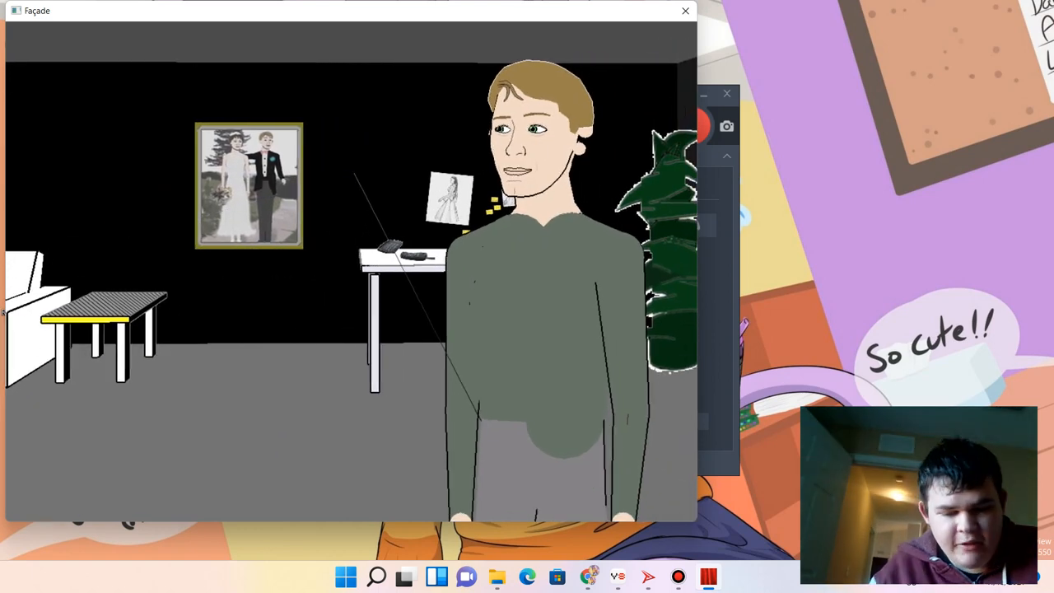
Say 'you are chumps' to Trip.
{"action": "type", "text": "you are"}
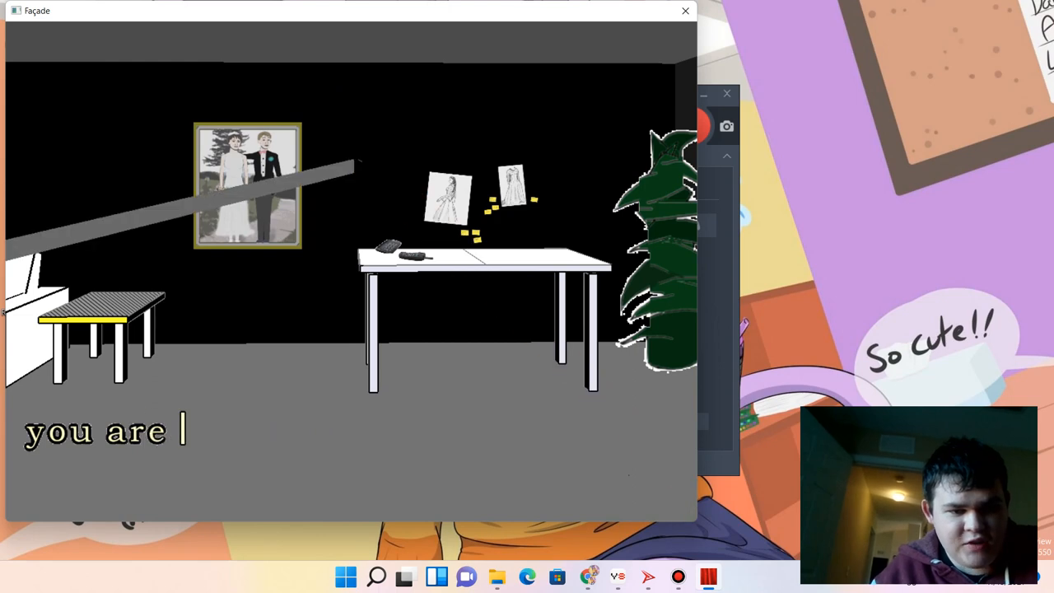
{"action": "type", "text": "chumps"}
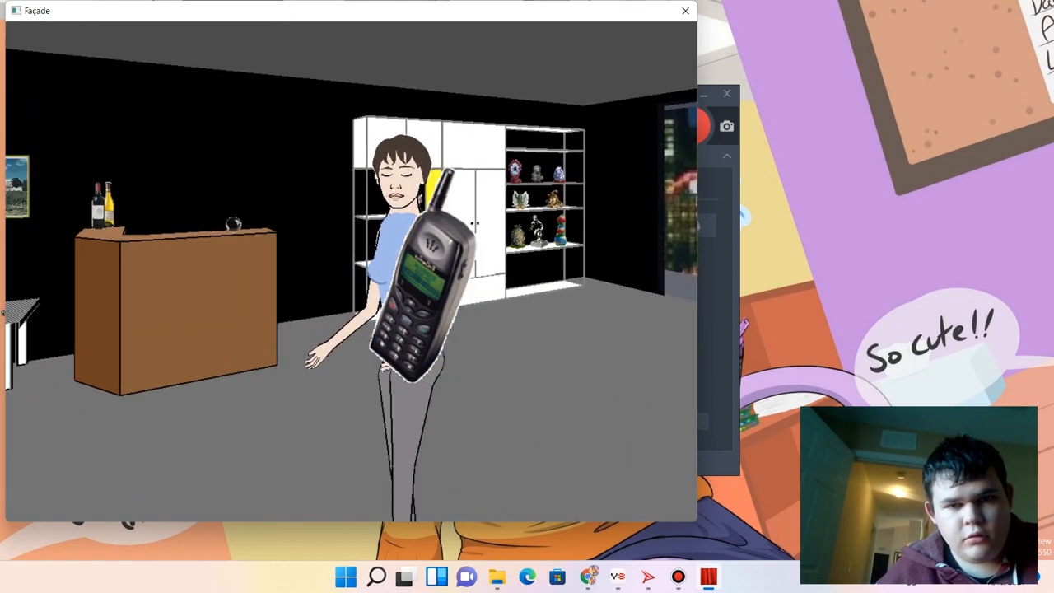
Say 'chump' and 'you all are chump' to Grace, then tell her 'stop'.
{"action": "type", "text": "chump"}
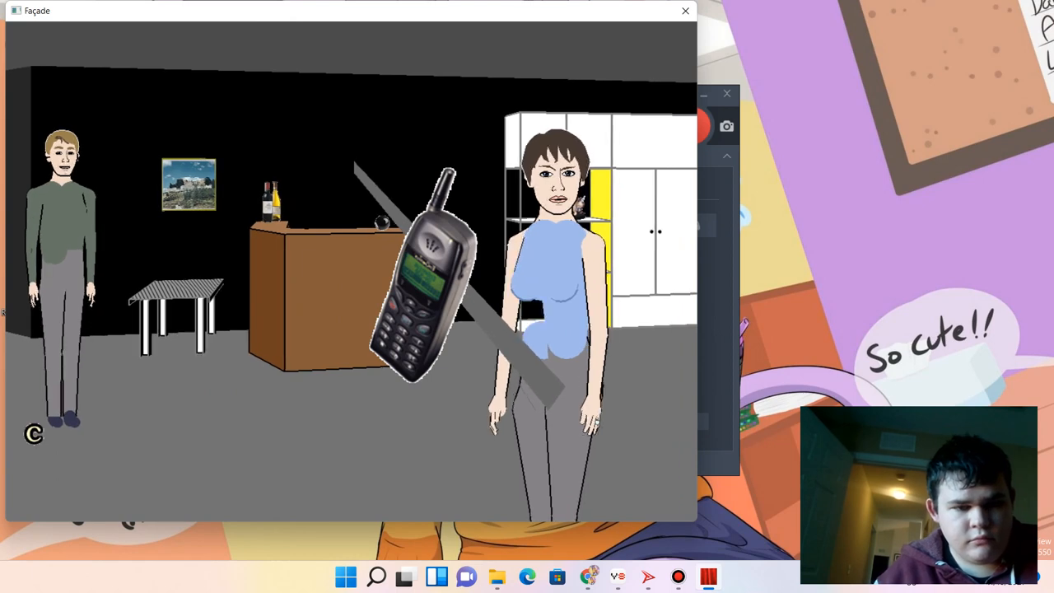
{"action": "type", "text": "you all are"}
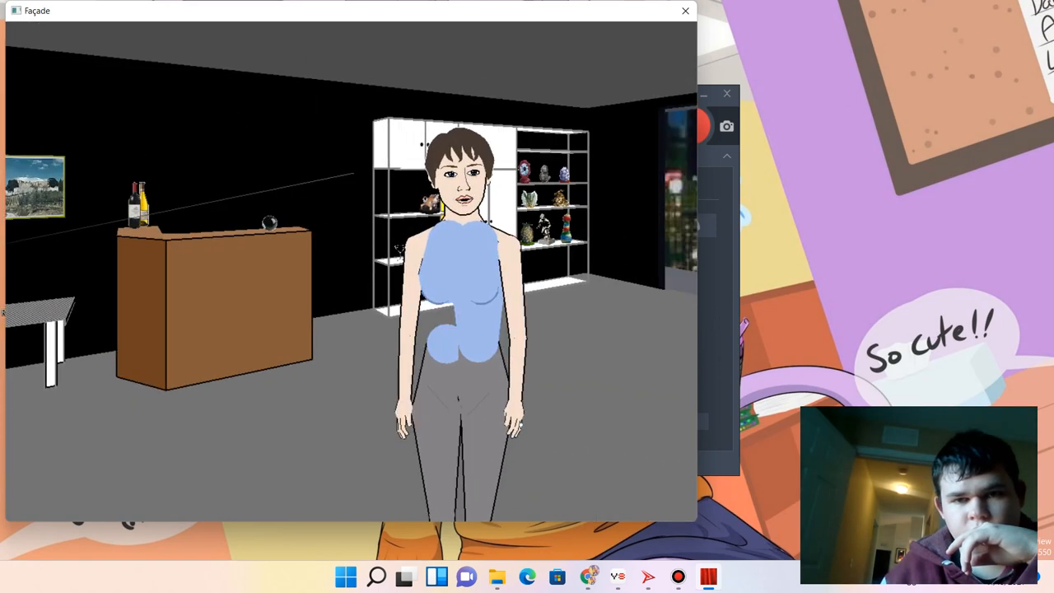
{"action": "type", "text": "chl"}
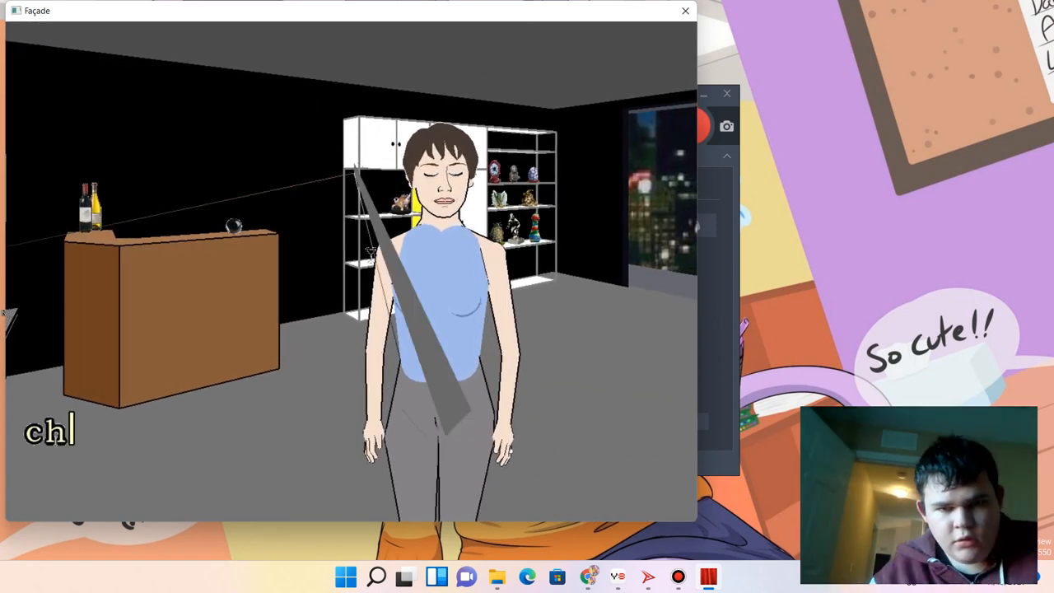
{"action": "type", "text": "ump"}
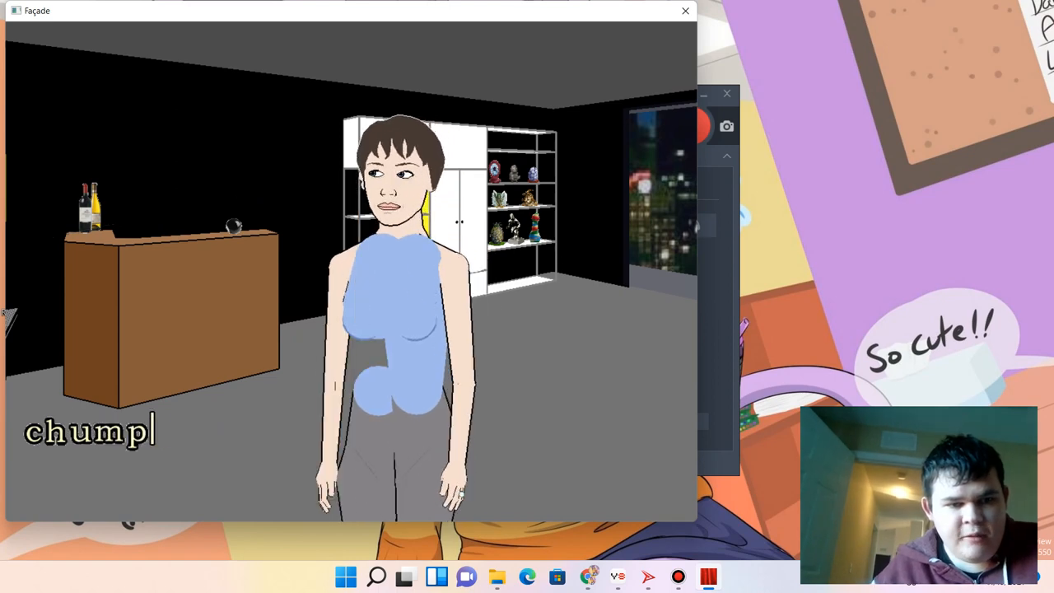
{"action": "type", "text": "stop"}
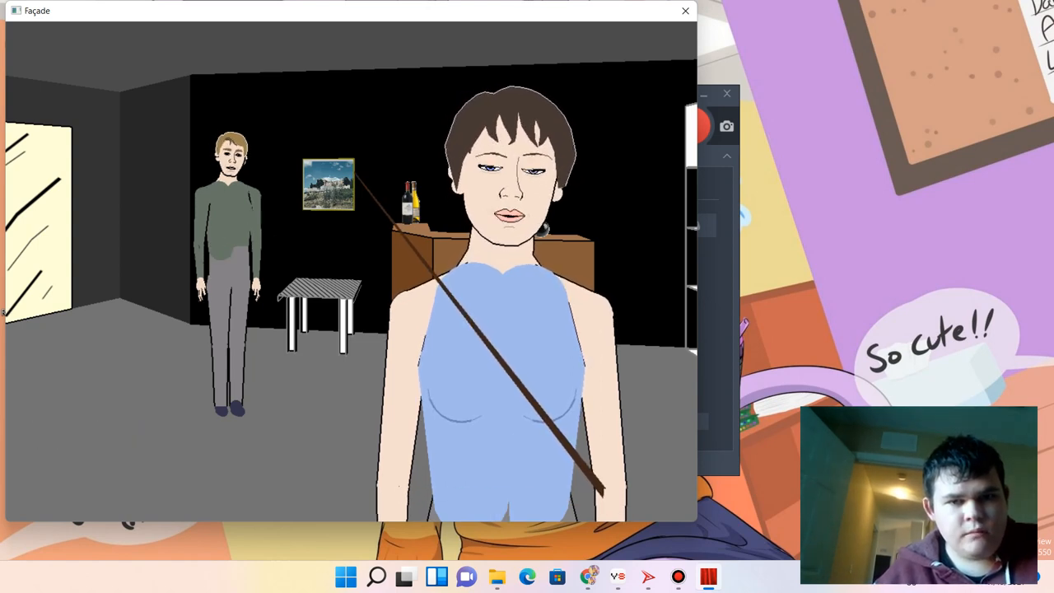
Call Grace and Trip 'chump' and then 'chumps' in the dialogue line.
{"action": "type", "text": "chump"}
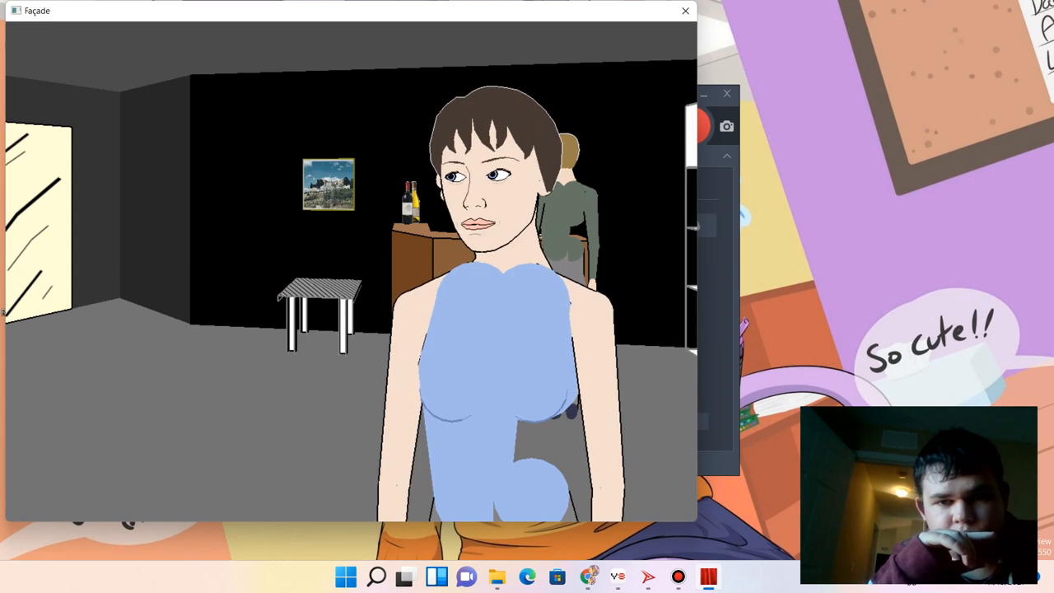
{"action": "type", "text": "chumps"}
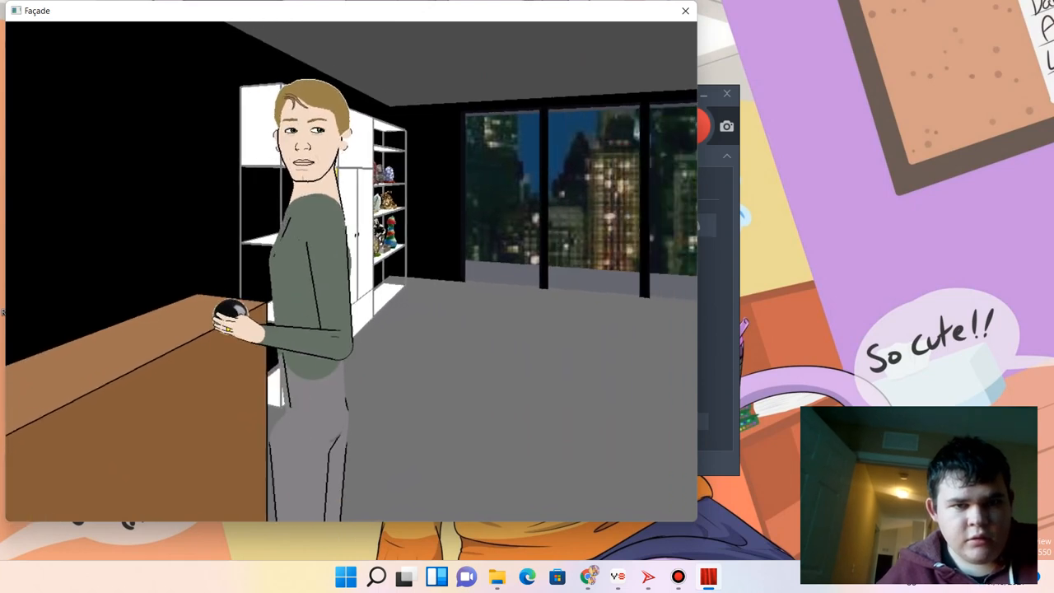
Say the nonsense word 'melon' to Trip at the bar.
{"action": "type", "text": "melon"}
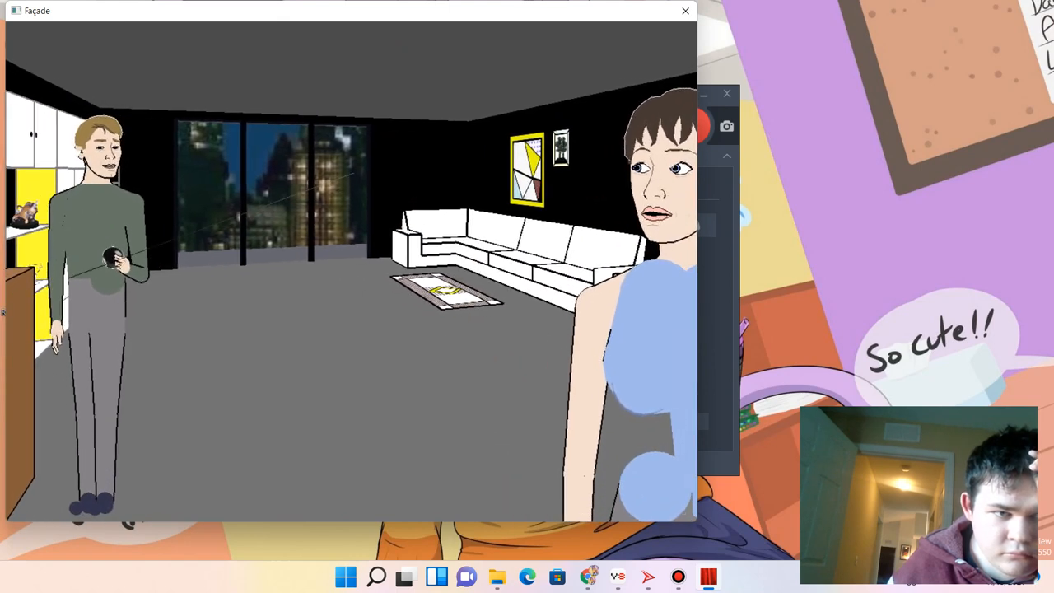
Greet the couple with 'hola?' and enter 'melon' in the dialogue line.
{"action": "type", "text": "hola?"}
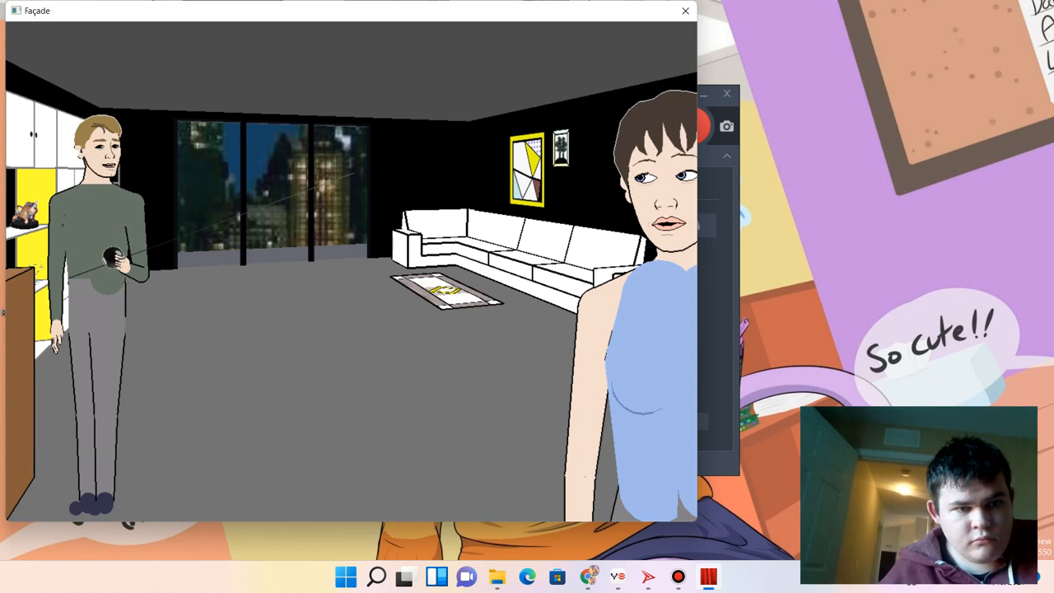
{"action": "type", "text": "mel"}
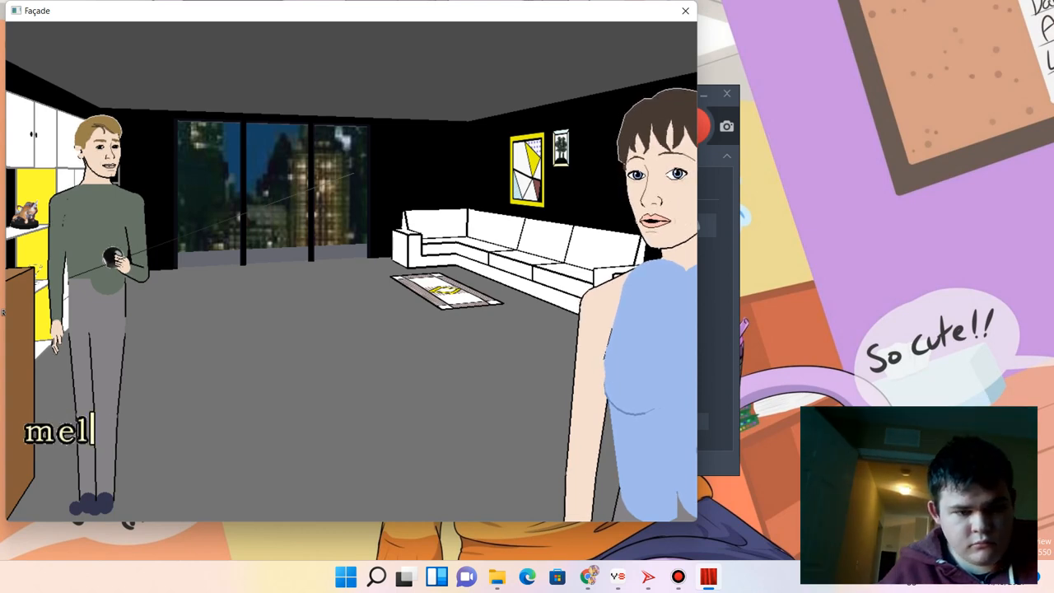
{"action": "type", "text": "on"}
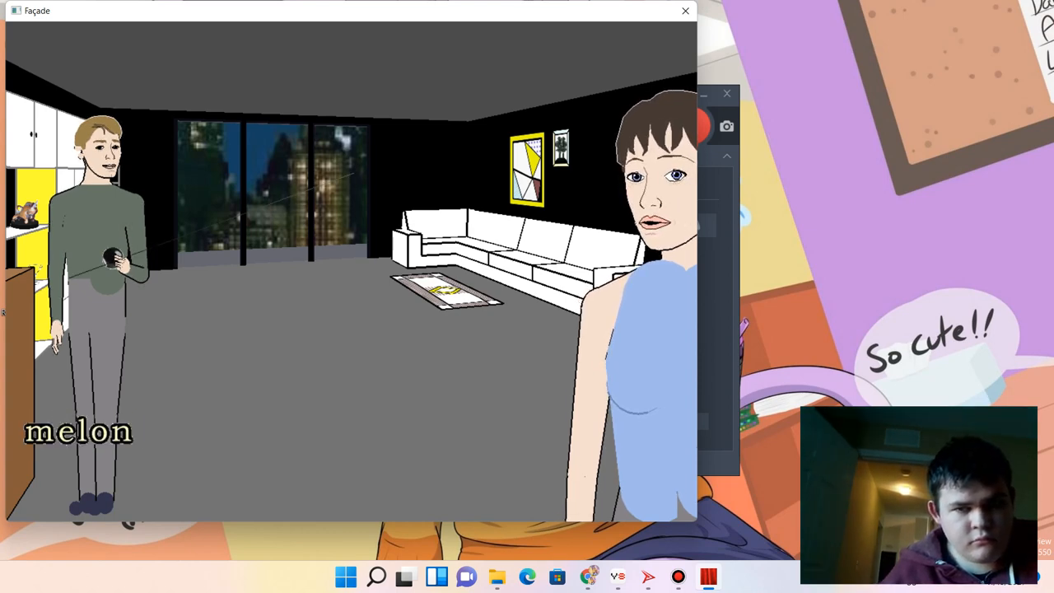